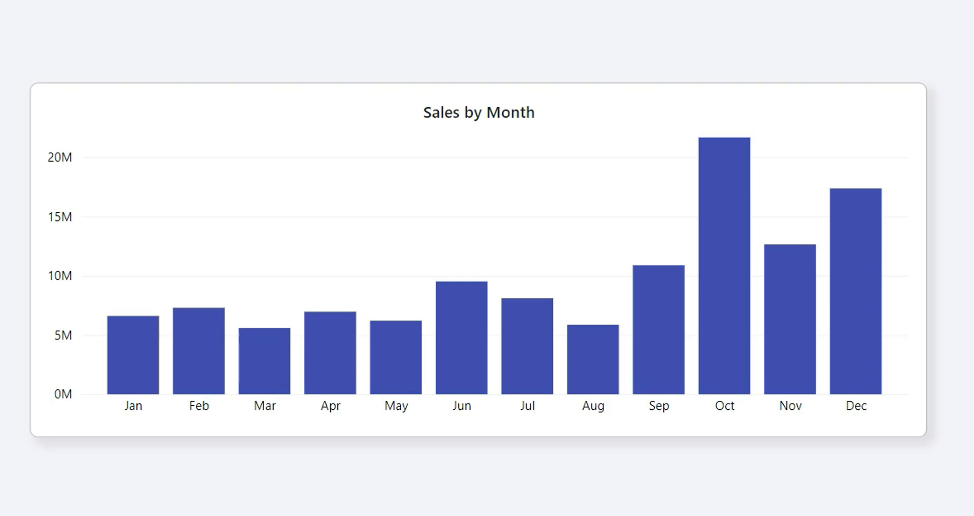
pyautogui.moveTo(132, 426)
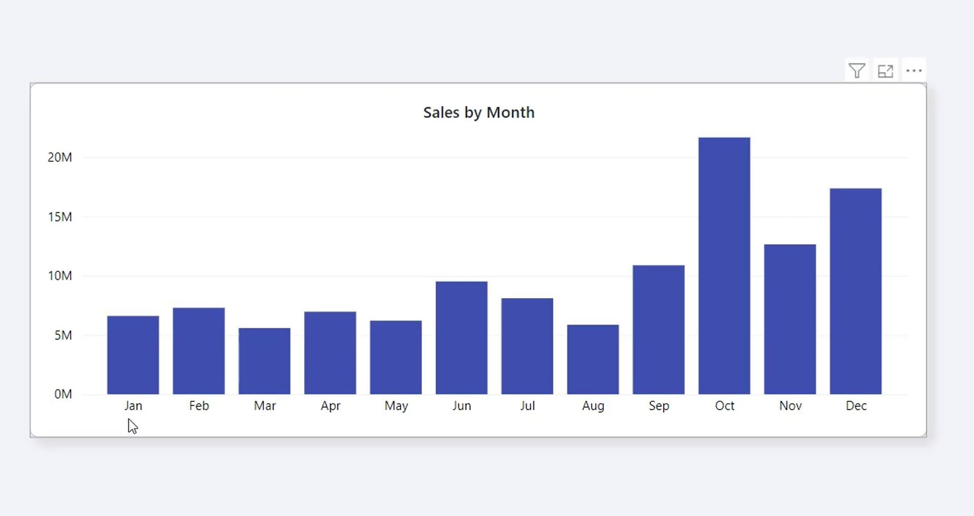
pyautogui.moveTo(155, 433)
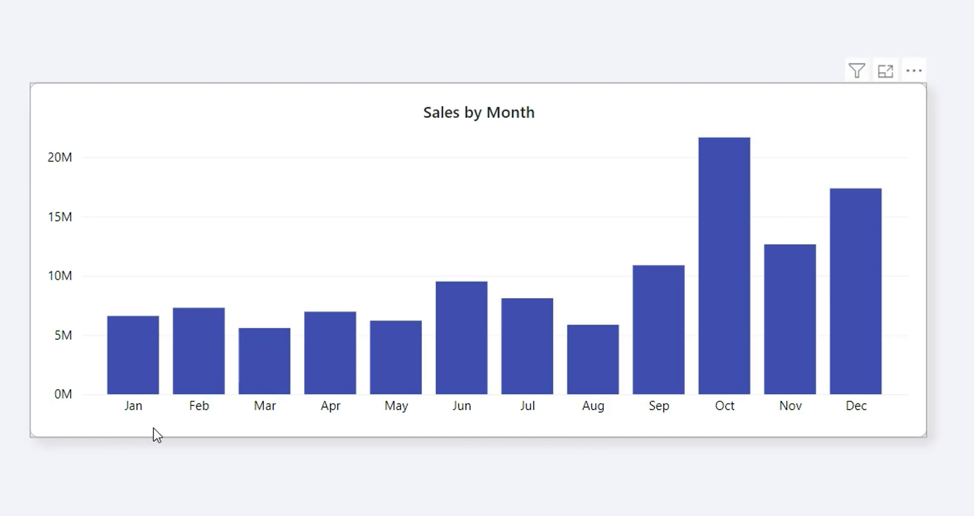
pyautogui.moveTo(119, 321)
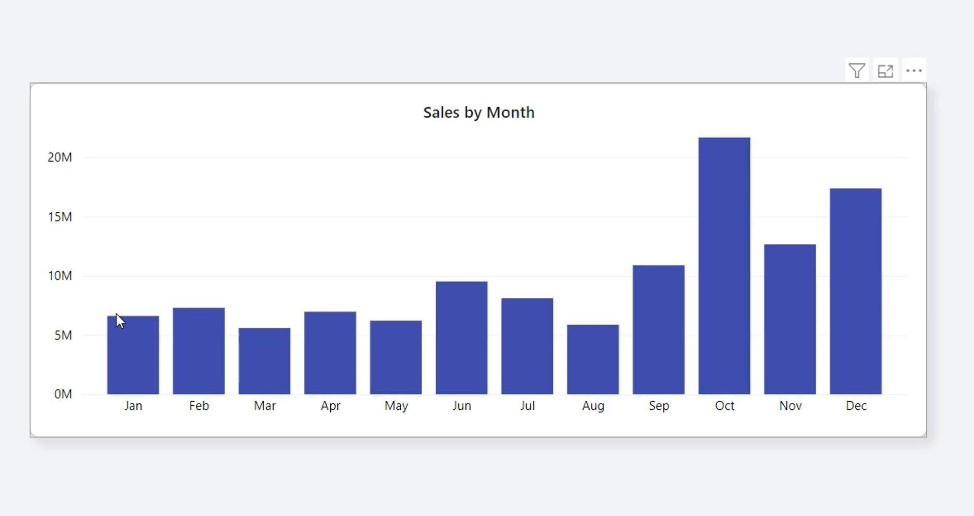
pyautogui.moveTo(957, 424)
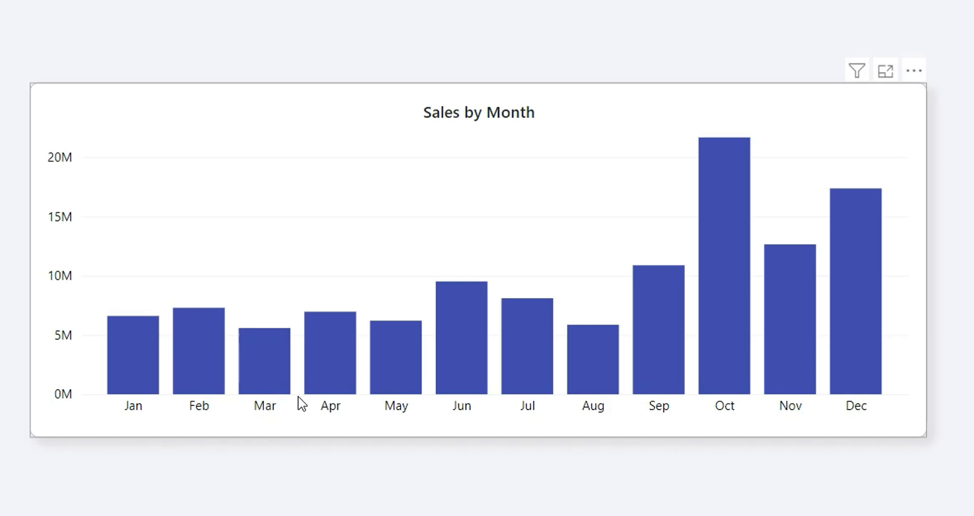
pyautogui.moveTo(721, 478)
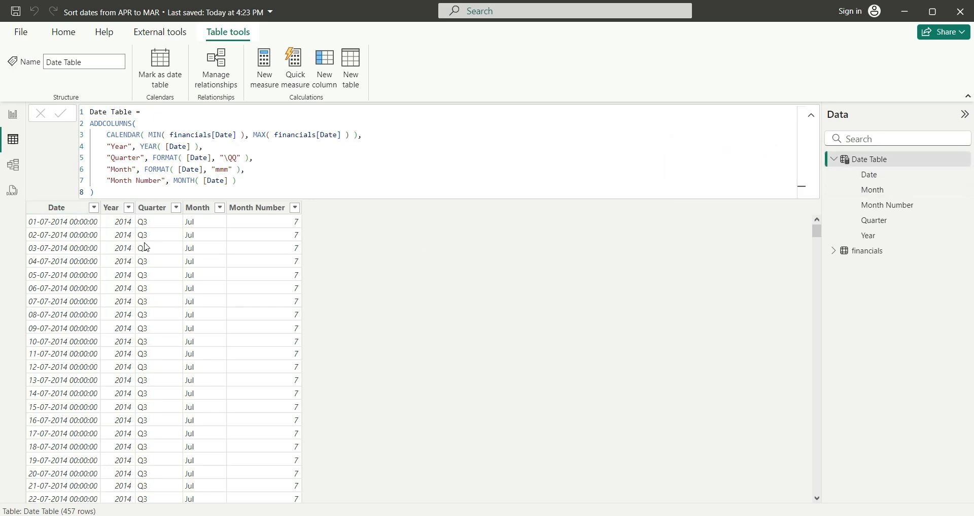
# Inspect the Month column, then the Month Number column of the Date Table
pyautogui.click(198, 207)
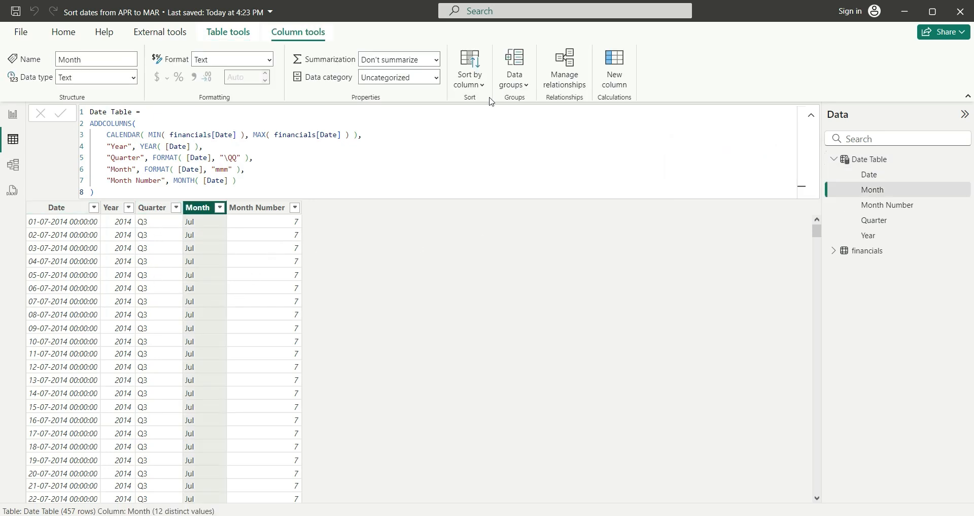
pyautogui.click(470, 68)
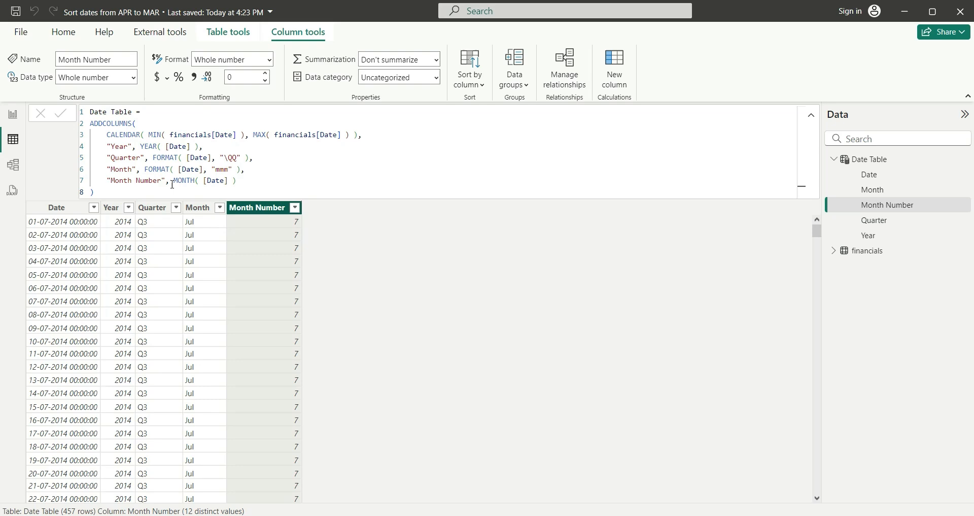
pyautogui.moveTo(335, 252)
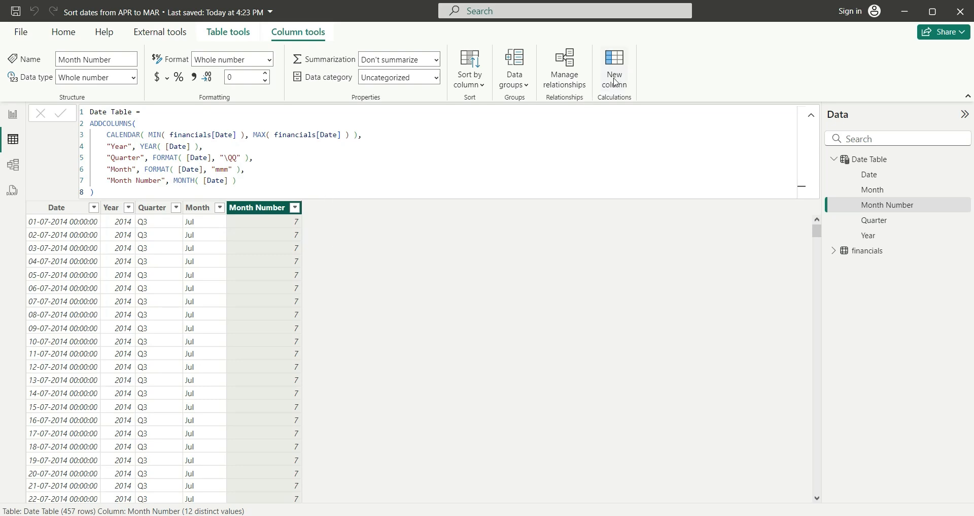
# Create New Month no. = SWITCH('Date Table'[Month], "Apr",1, … "Mar",12) and commit it
pyautogui.click(613, 68)
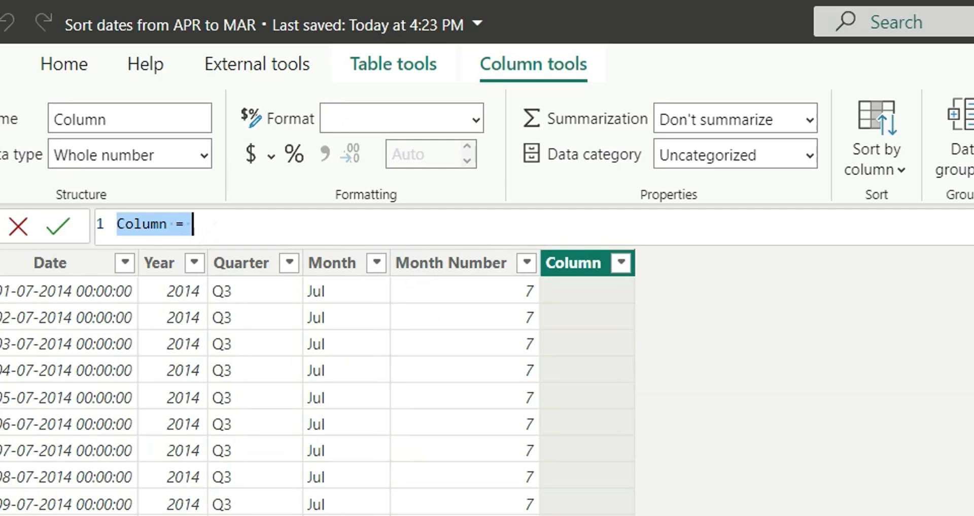
pyautogui.write('New Mo')
pyautogui.write('"Ap')
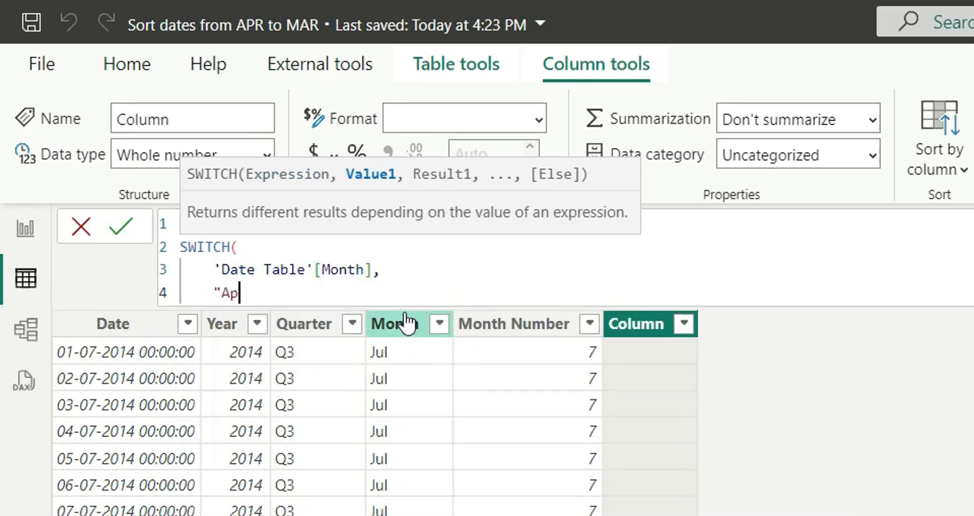
pyautogui.write('r", 1,')
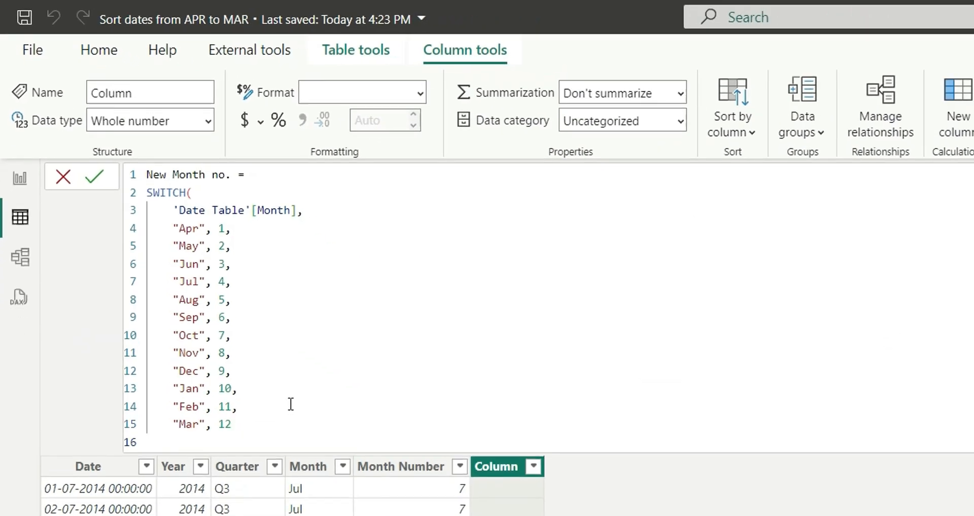
pyautogui.write(')')
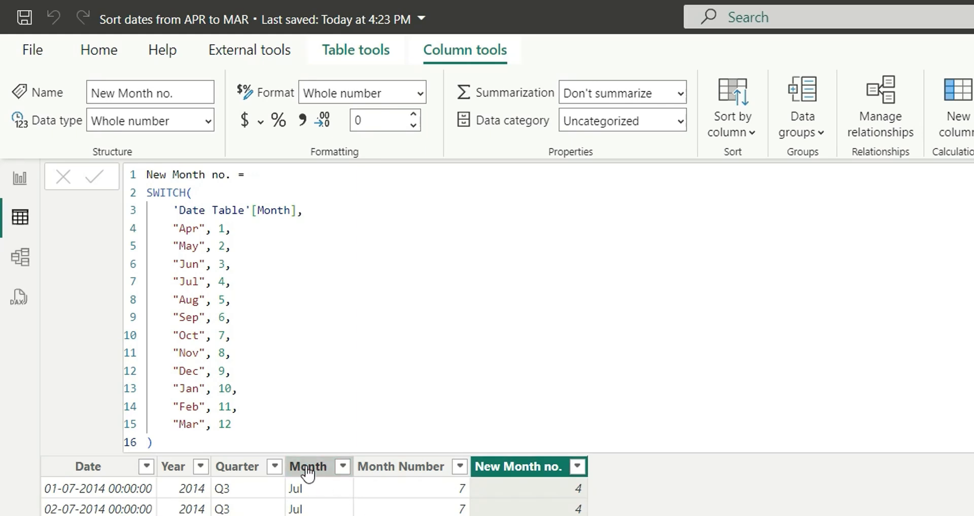
pyautogui.click(732, 105)
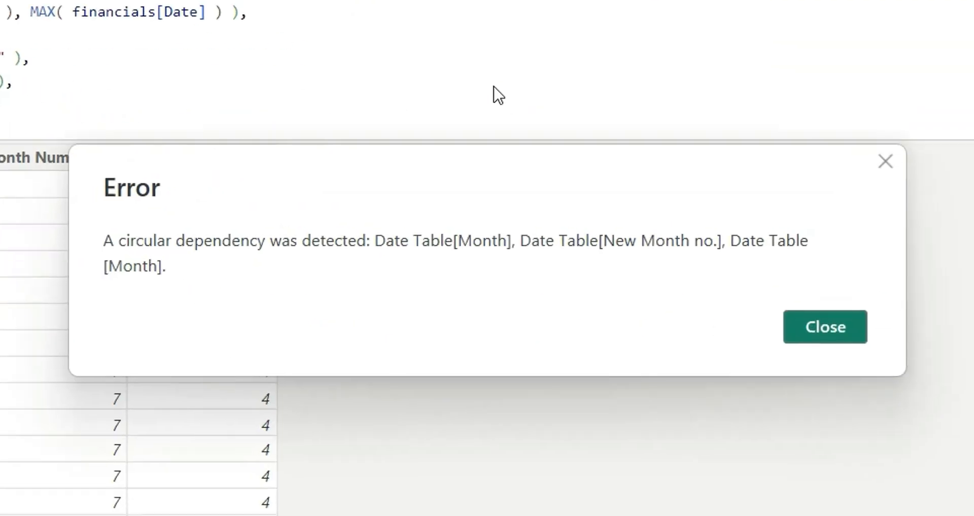
pyautogui.moveTo(500, 277)
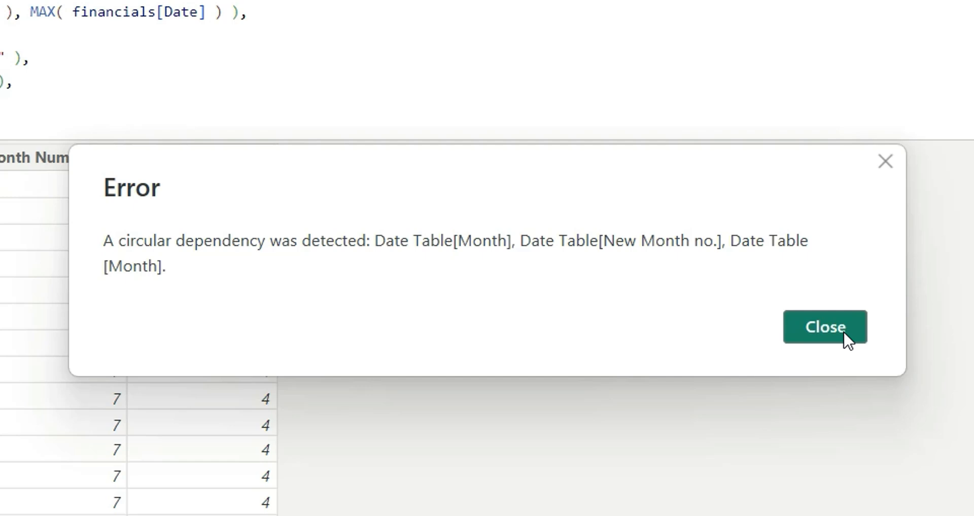
pyautogui.click(825, 326)
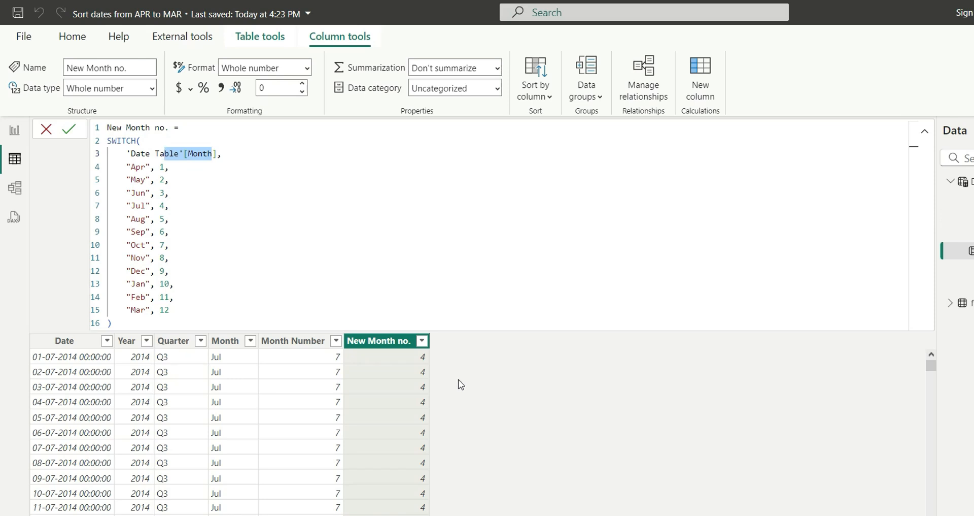
pyautogui.moveTo(499, 472)
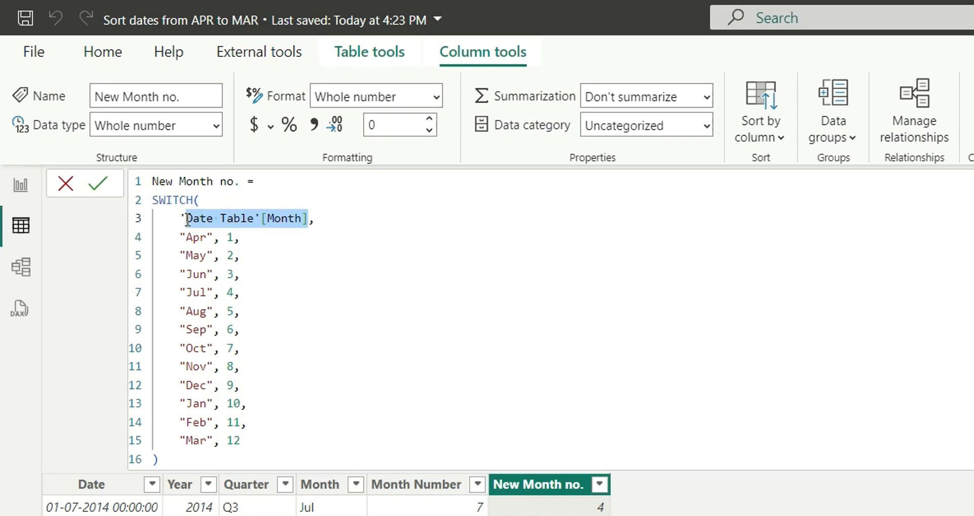
# Replace 'Date Table'[Month] with FORMAT([Date], "mmm") in New Month no. and commit
pyautogui.write('for')
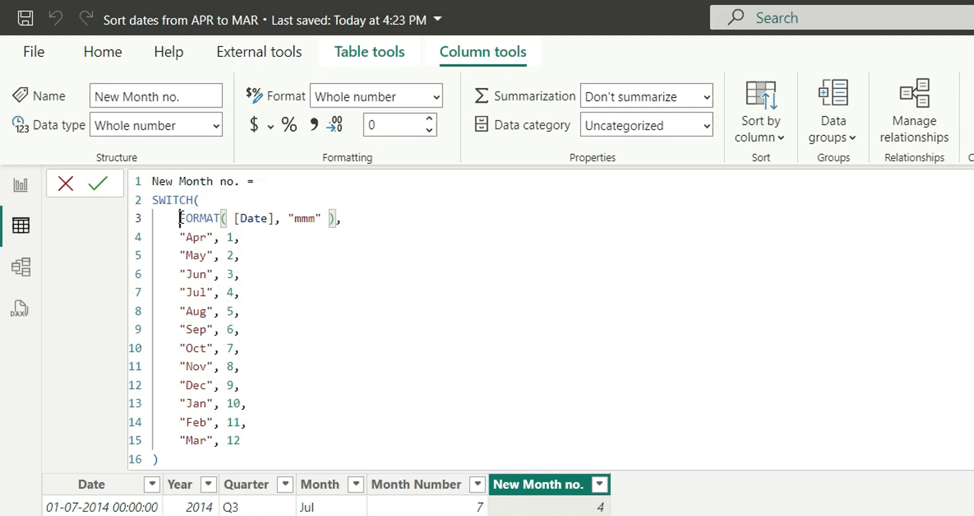
pyautogui.moveTo(180, 219); pyautogui.dragTo(334, 218)
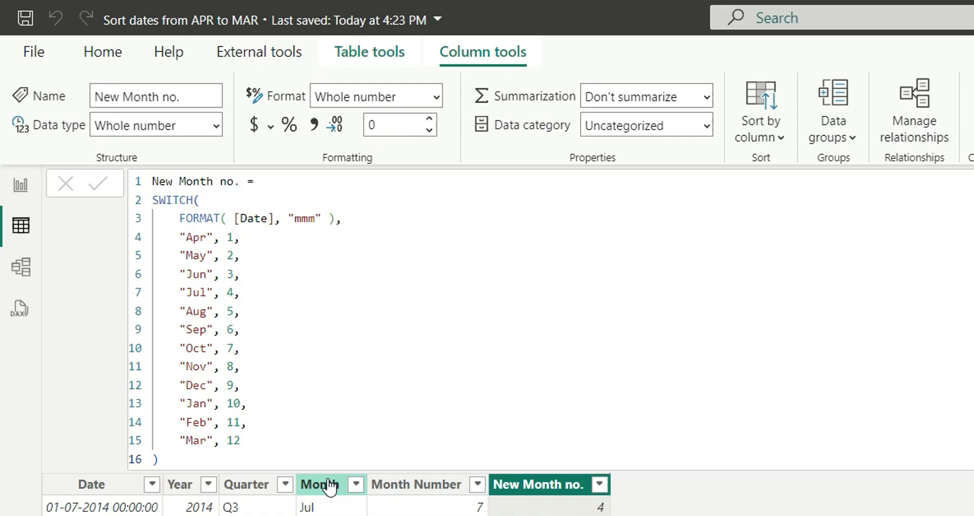
pyautogui.click(320, 483)
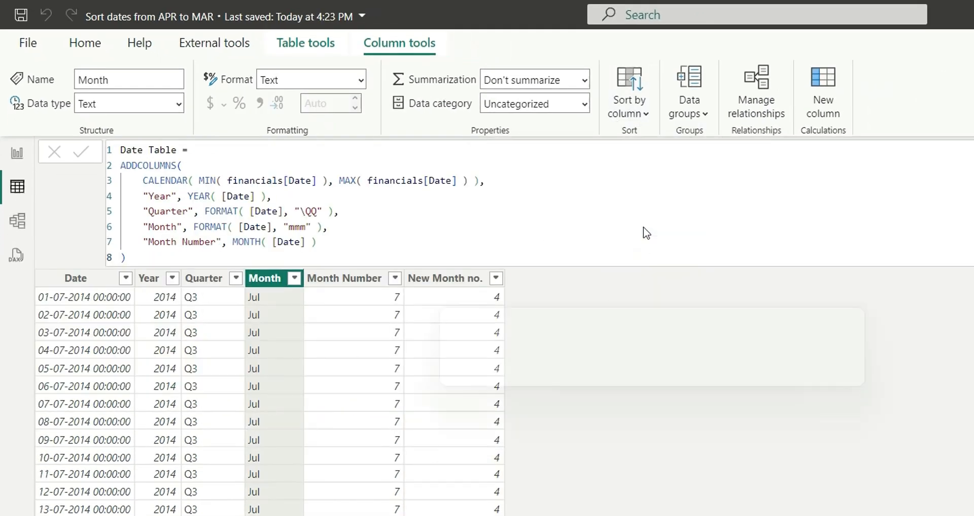
pyautogui.moveTo(628, 90)
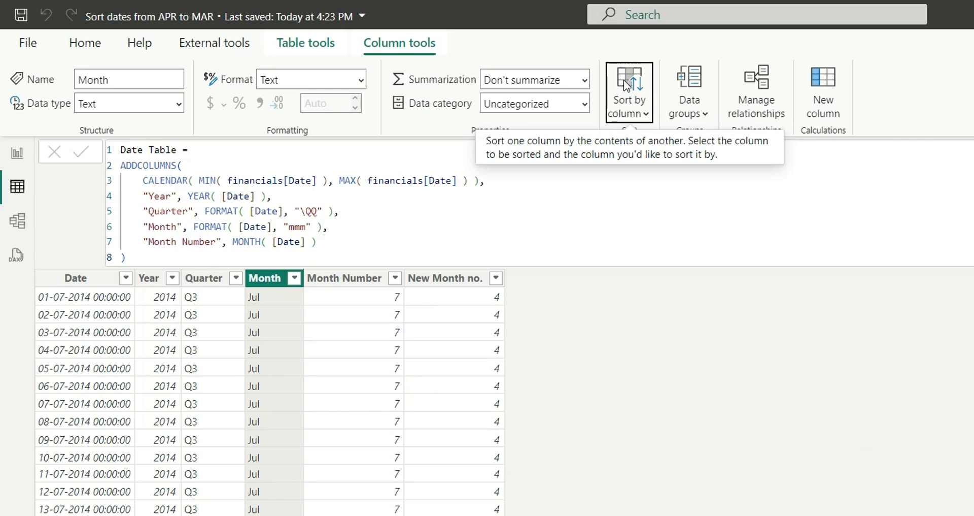
pyautogui.moveTo(743, 387)
pyautogui.write('New month number')
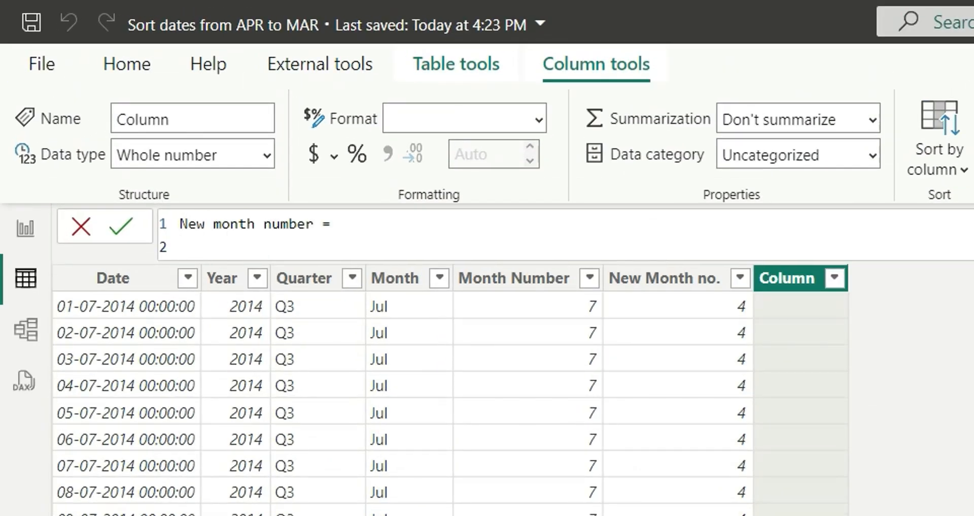
# Write New month number = IF(Month Number > 3, Month Number - 3, with the else branch pending
pyautogui.click(181, 247)
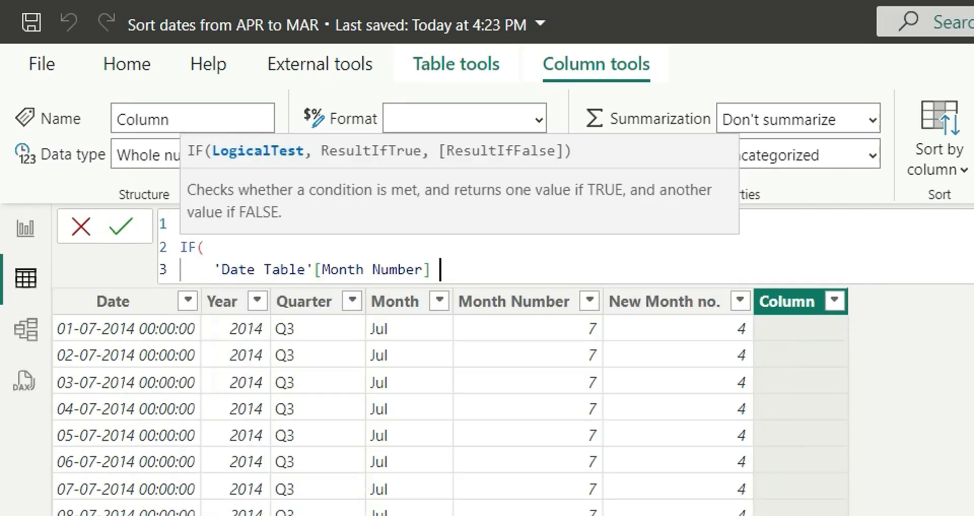
pyautogui.write('> 3,')
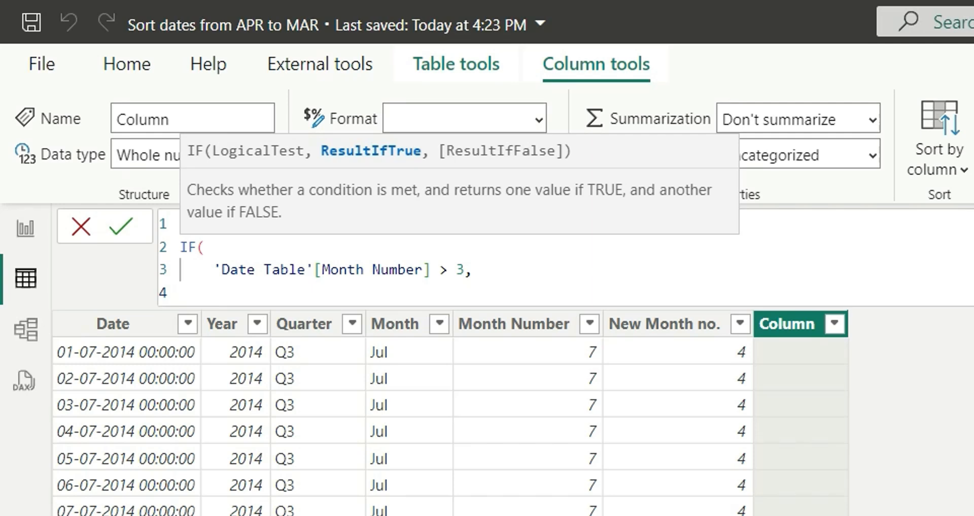
pyautogui.write("'Date Table'[Month Number] - 3")
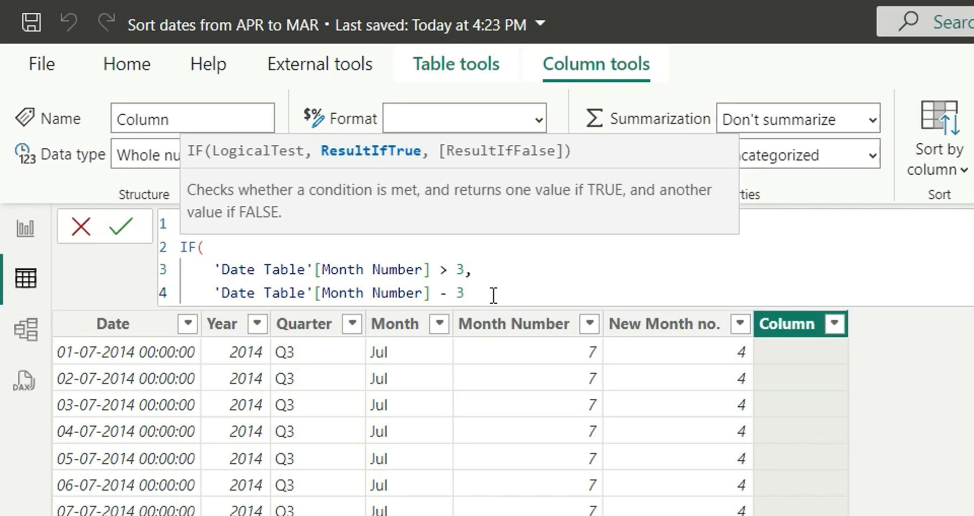
pyautogui.write(',')
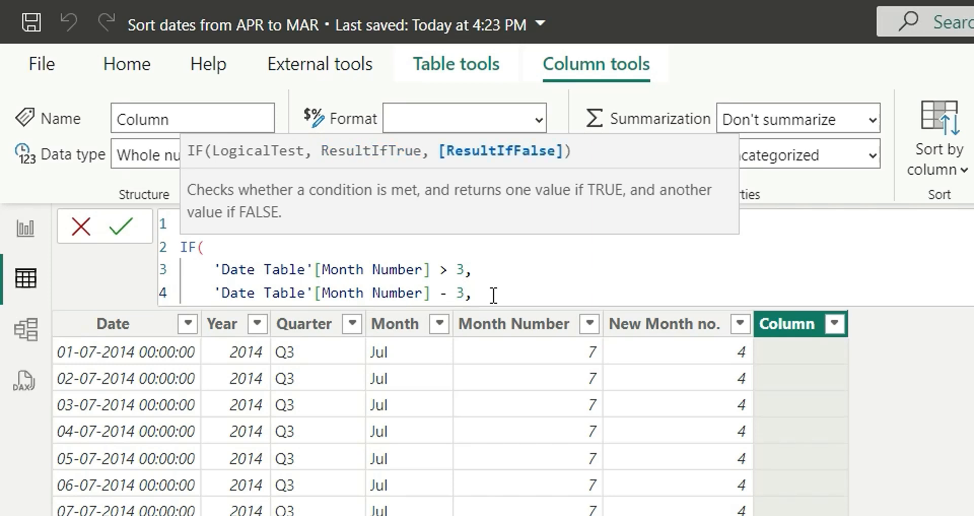
# Finish the else branch as Month Number + 9 and commit the New month number column
pyautogui.write("'Date Table'[Month Number] - 3,")
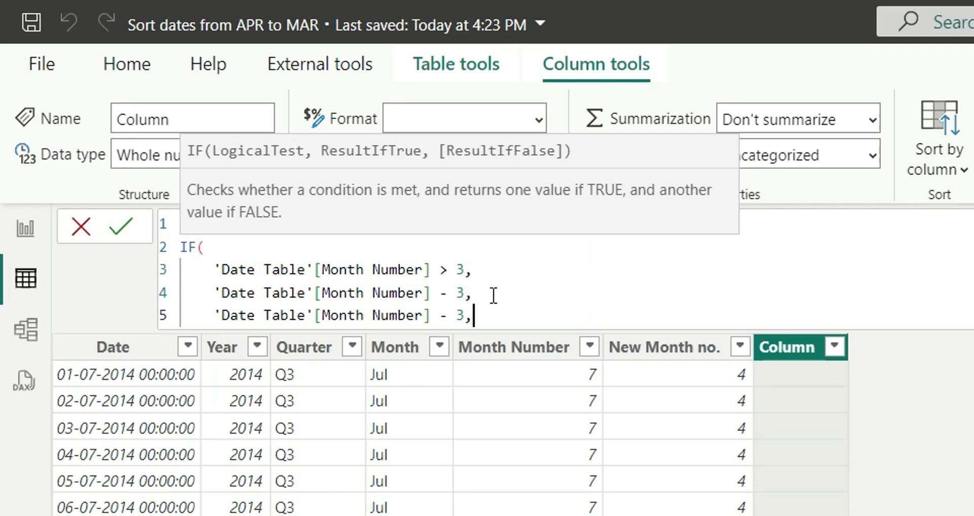
pyautogui.press('Backspace')
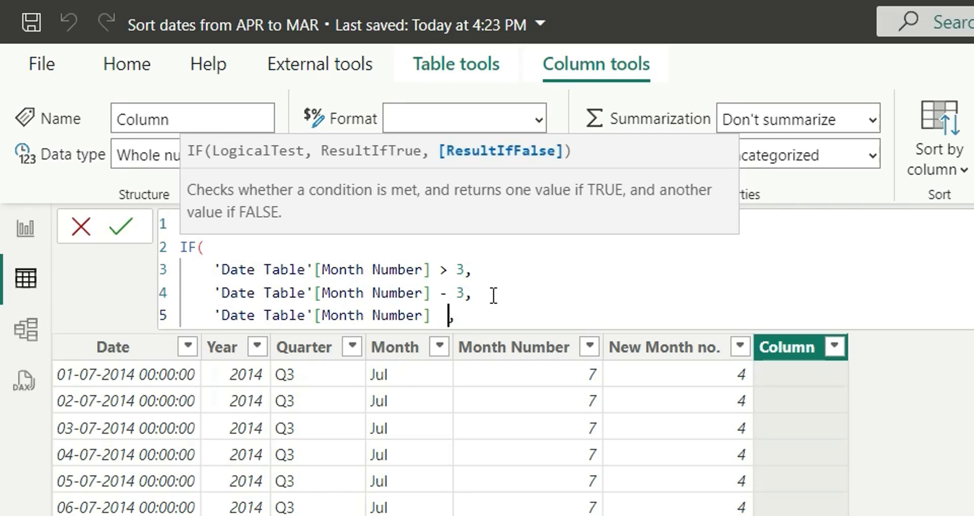
pyautogui.write('+ 9)')
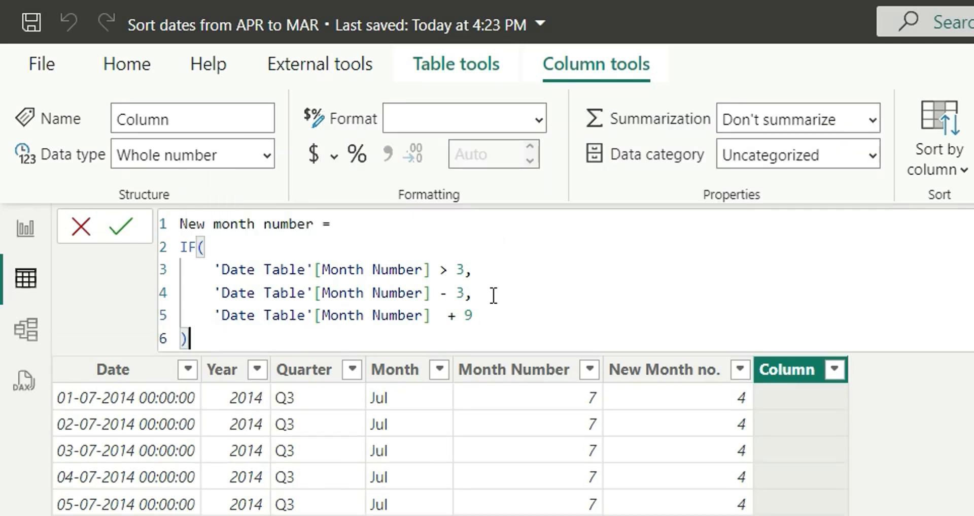
pyautogui.click(124, 226)
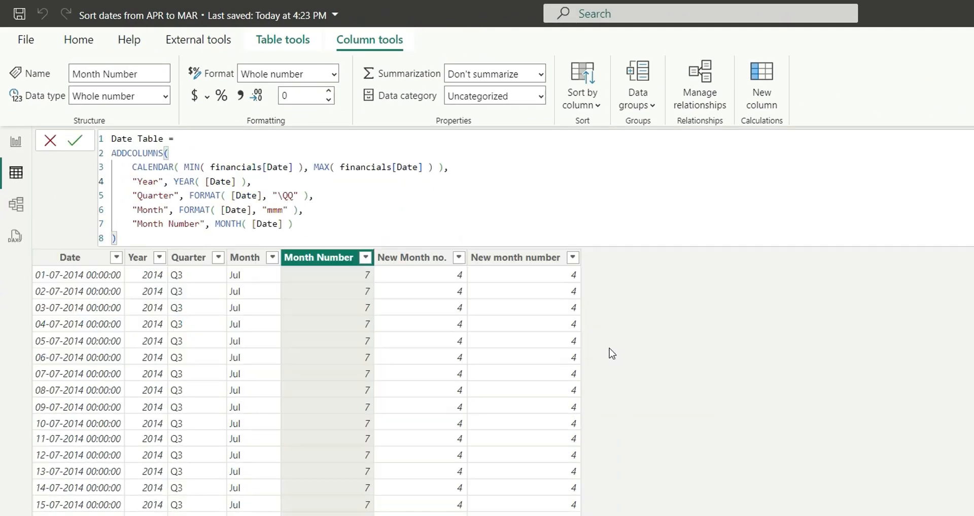
# Select the Month column and list the columns it can be sorted by
pyautogui.click(244, 256)
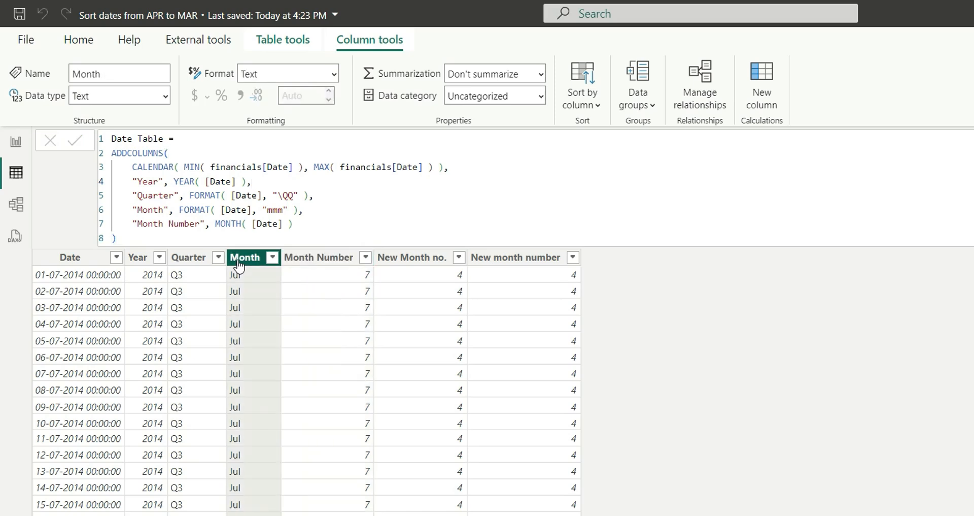
pyautogui.click(581, 85)
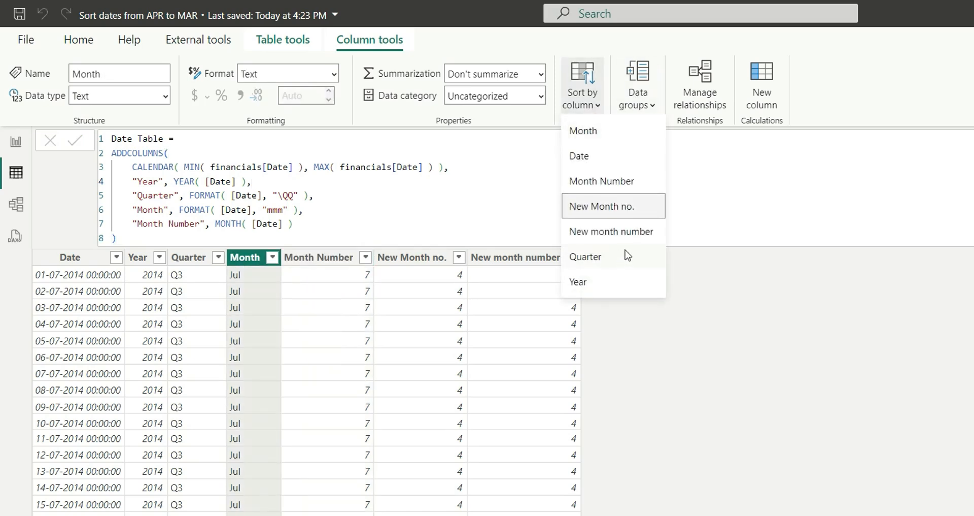